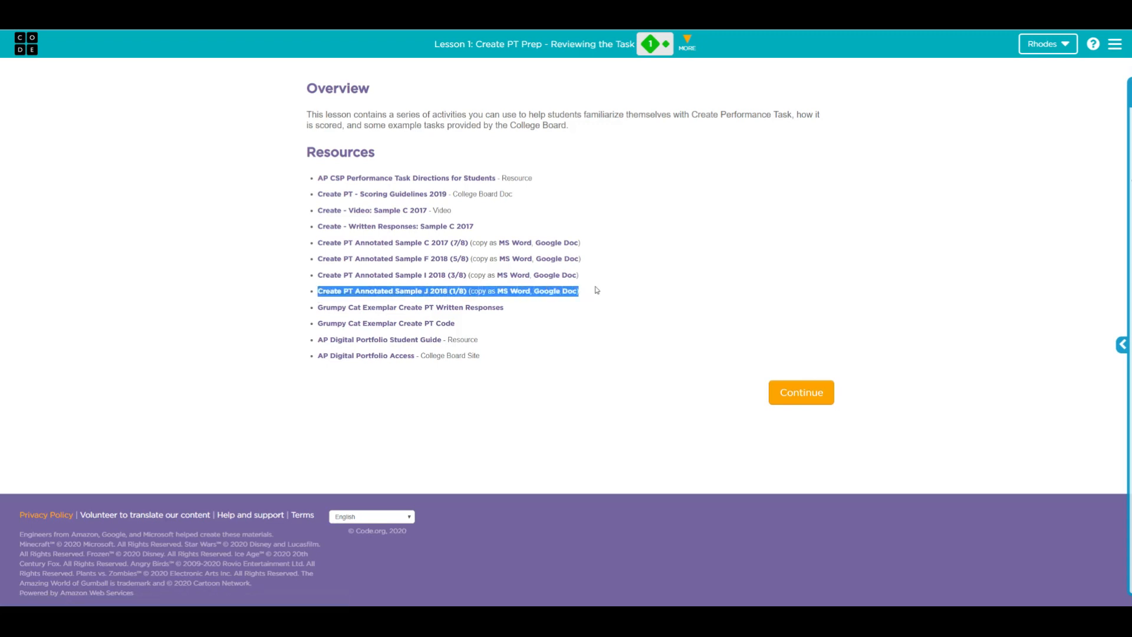
{"action": "mouse_move", "coordinate": [678, 286]}
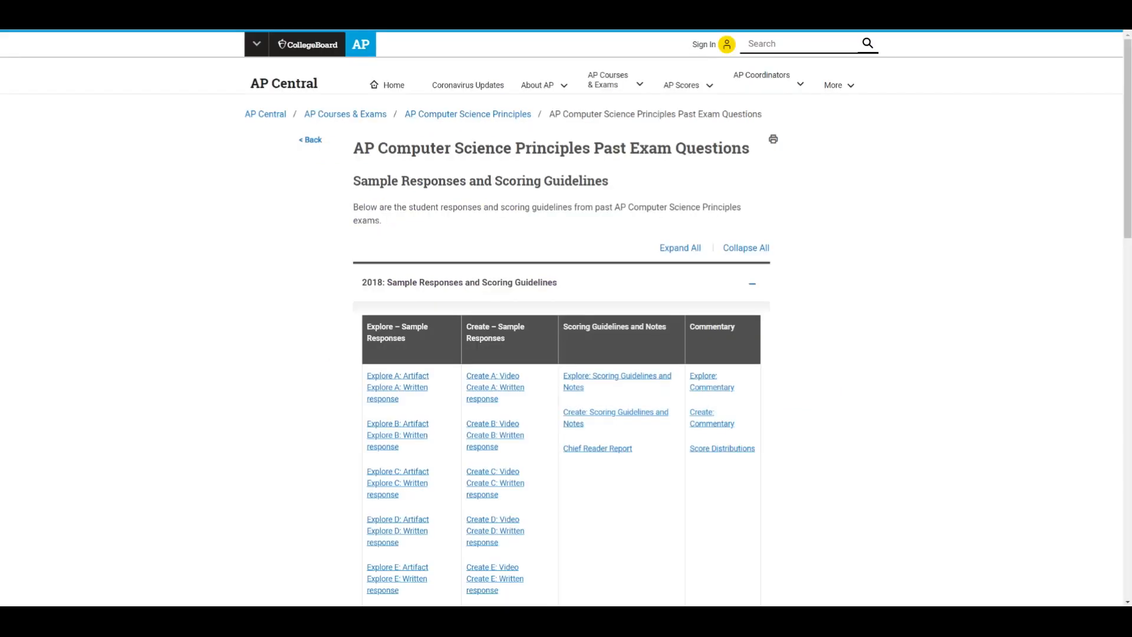
{"action": "mouse_move", "coordinate": [859, 258]}
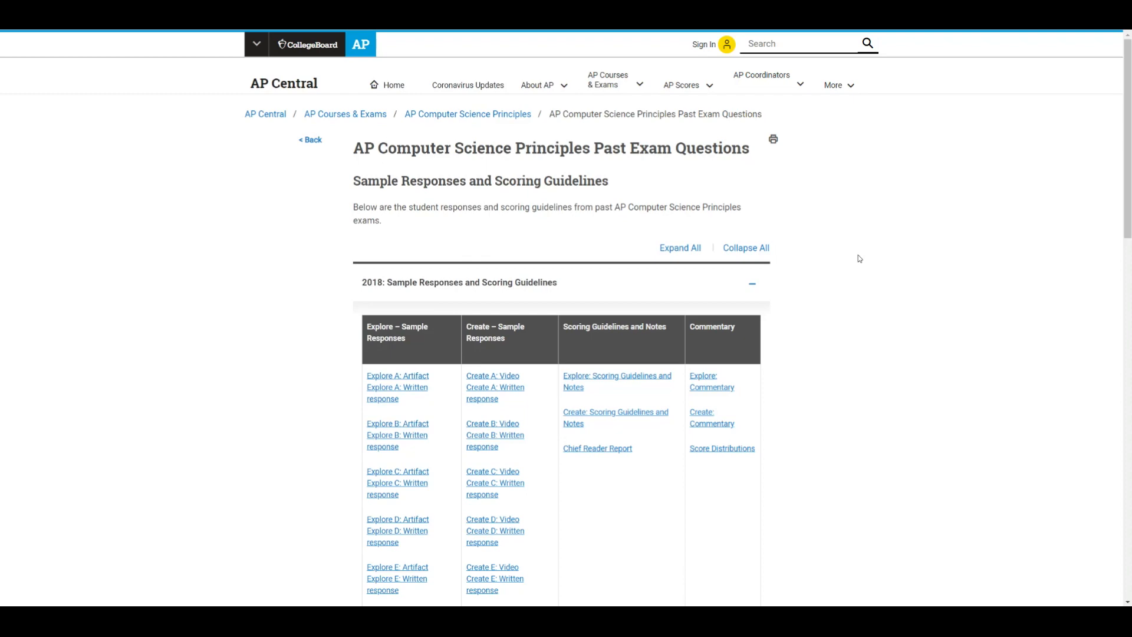
Step: Scroll the Past Exam Questions page to the 2018 Sample Responses and Scoring Guidelines table
{"action": "scroll", "scroll_direction": "down", "scroll_amount": 3}
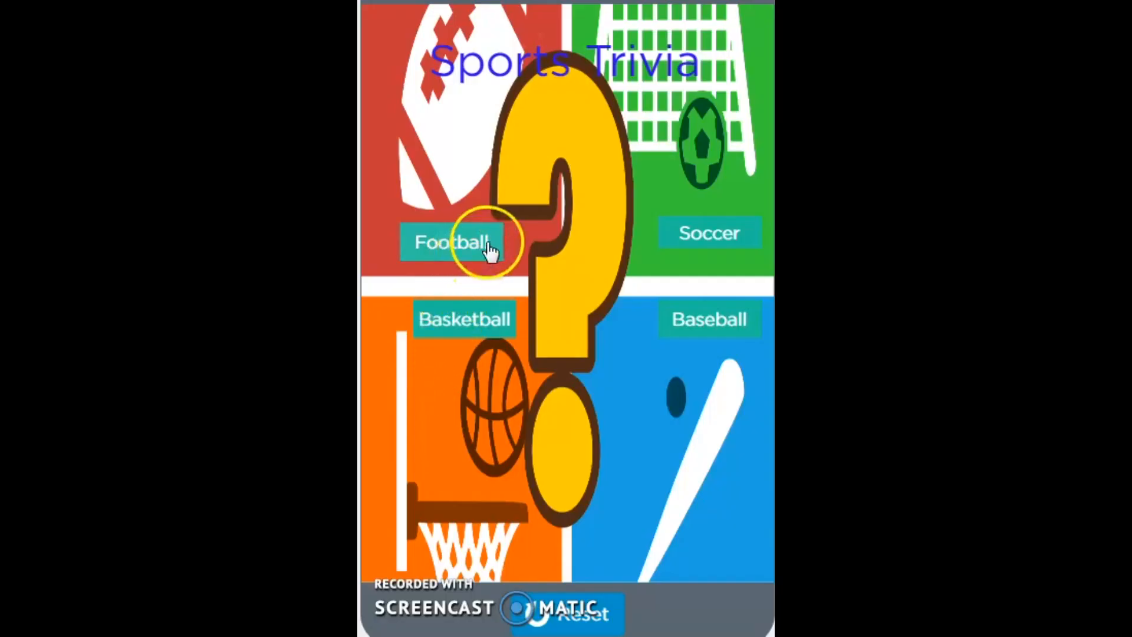
Step: Play the Sports Trivia demo and follow the football and soccer quizzes being answered
{"action": "left_click", "coordinate": [452, 240]}
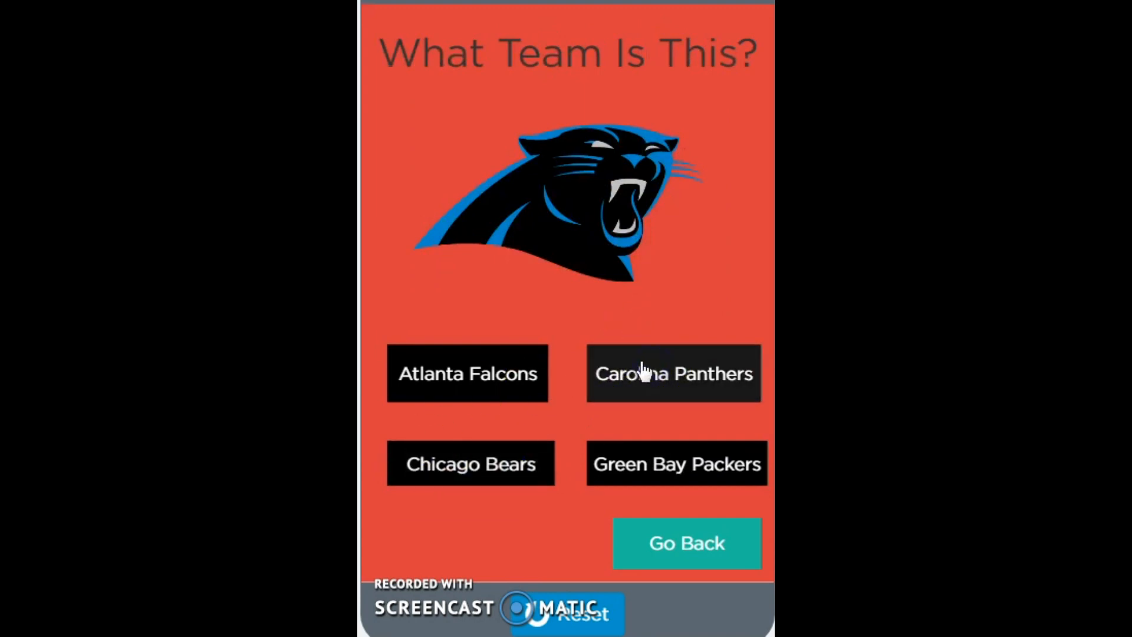
{"action": "left_click", "coordinate": [685, 543]}
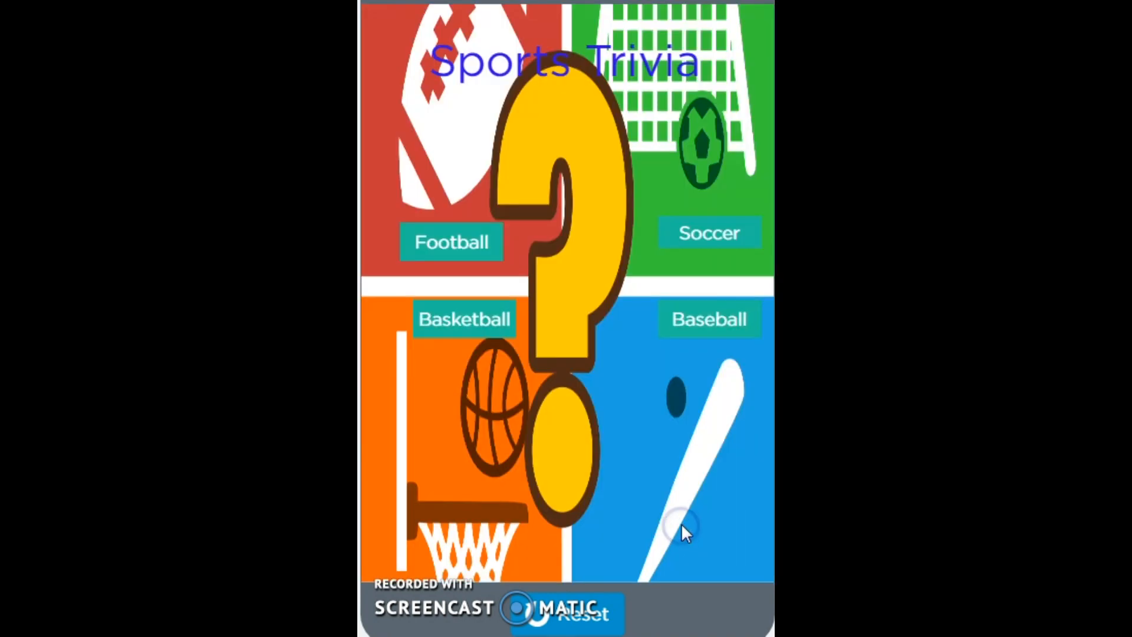
{"action": "left_click", "coordinate": [708, 232]}
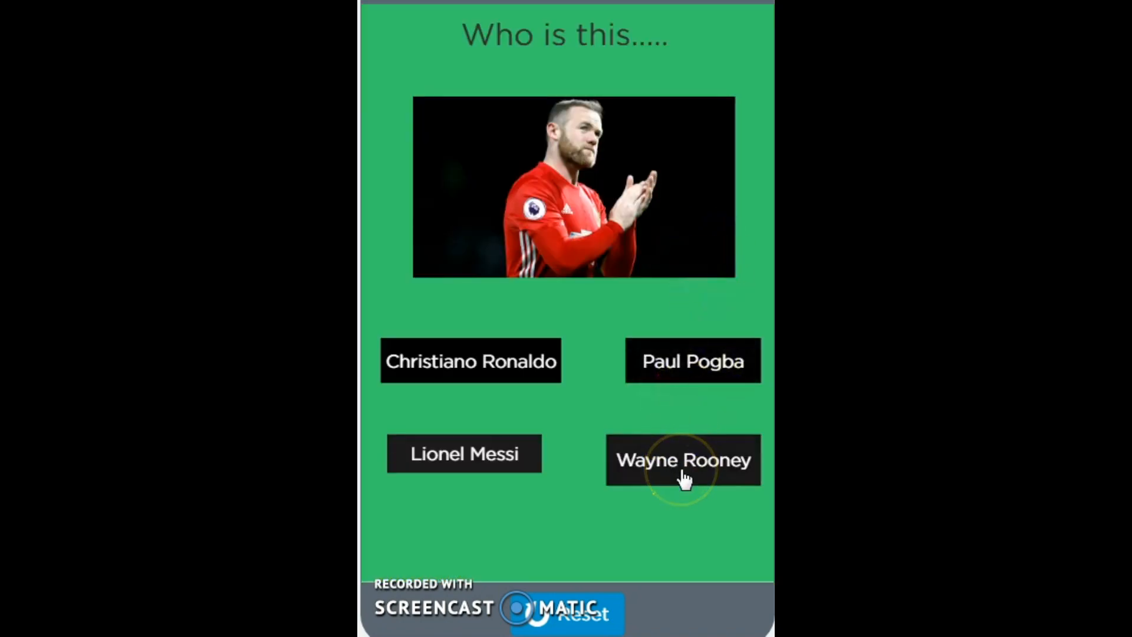
{"action": "left_click", "coordinate": [681, 460]}
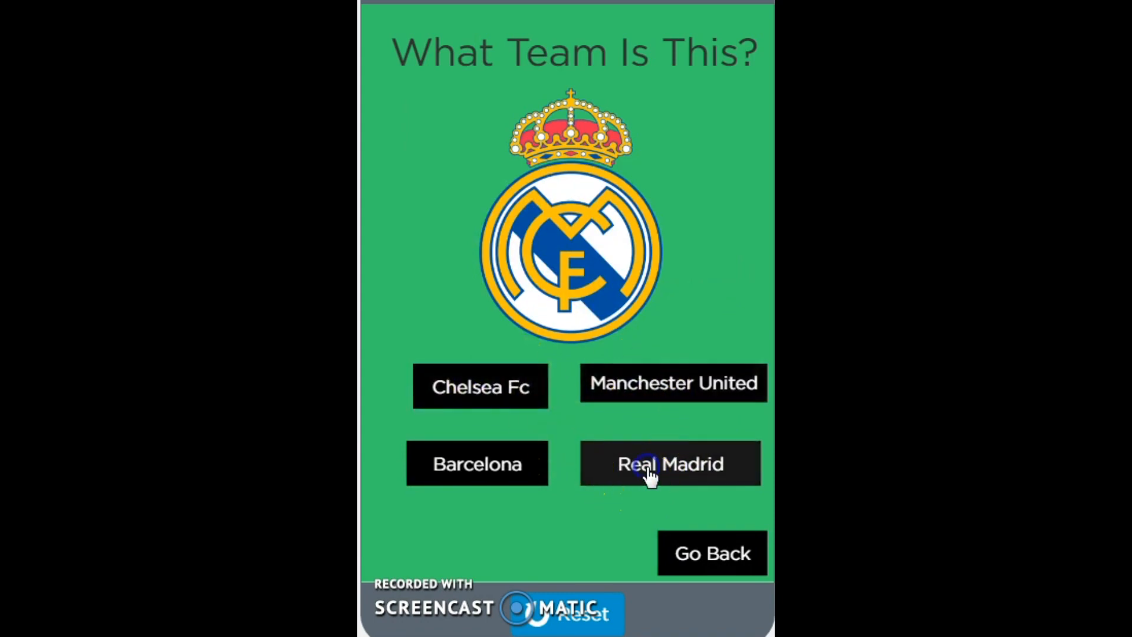
{"action": "left_click", "coordinate": [669, 464]}
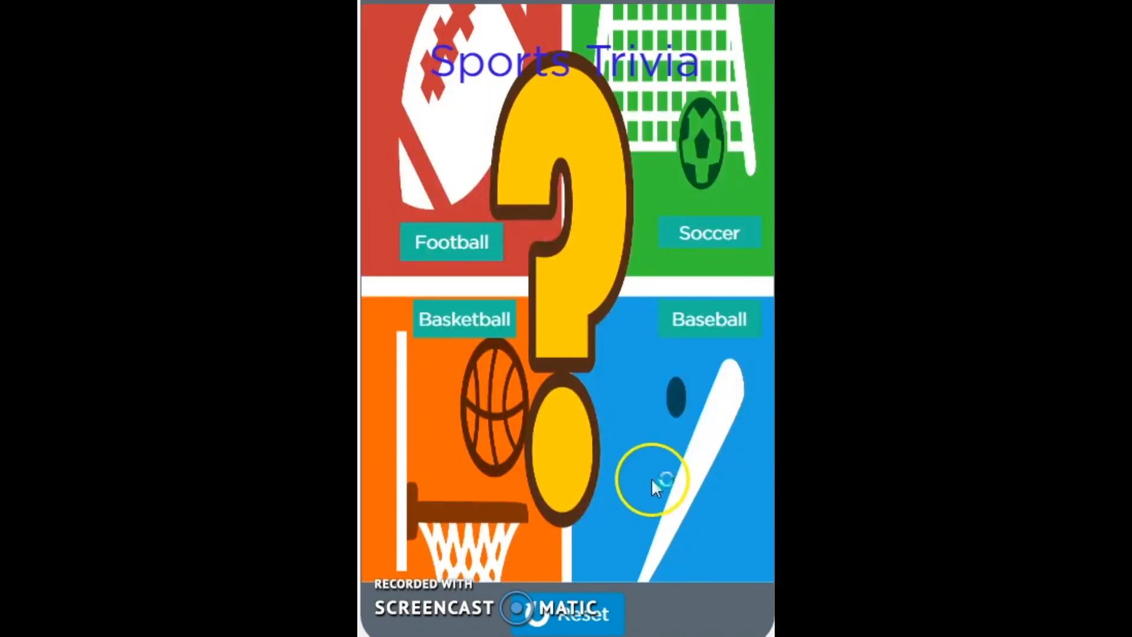
Step: Follow the basketball and baseball quizzes through to the end of the demo
{"action": "left_click", "coordinate": [463, 318]}
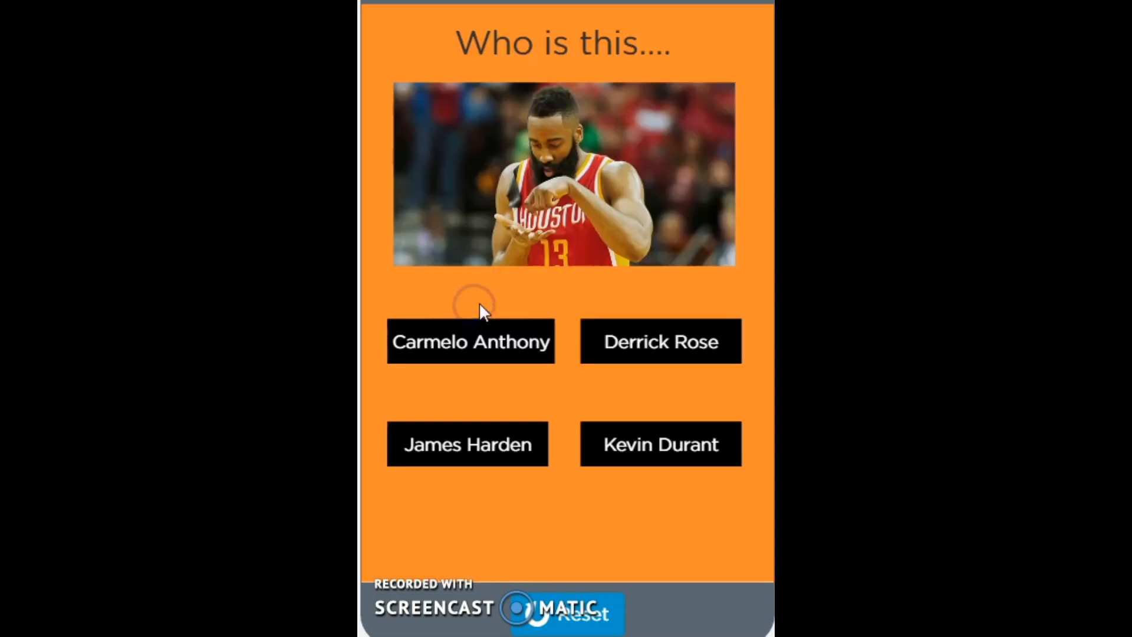
{"action": "mouse_move", "coordinate": [520, 329]}
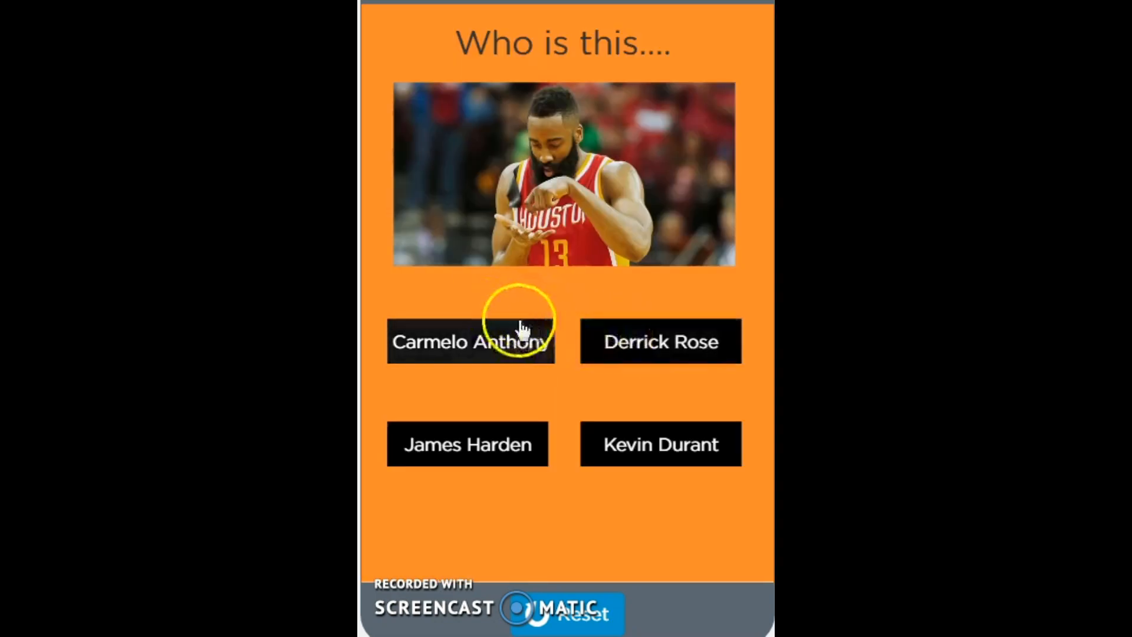
{"action": "mouse_move", "coordinate": [578, 425]}
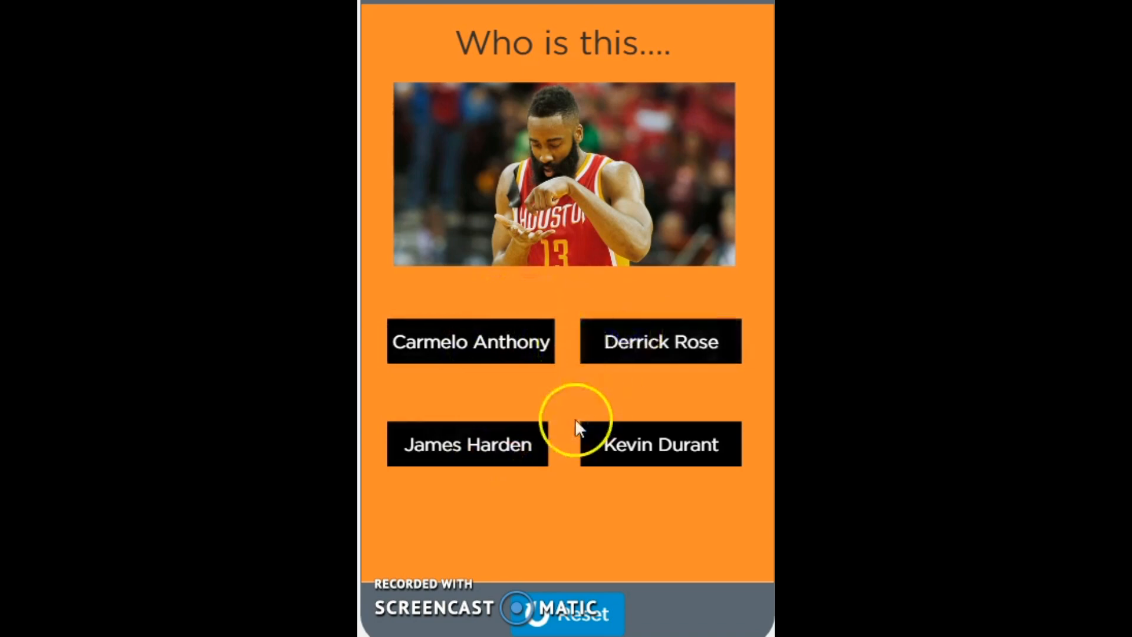
{"action": "left_click", "coordinate": [467, 444]}
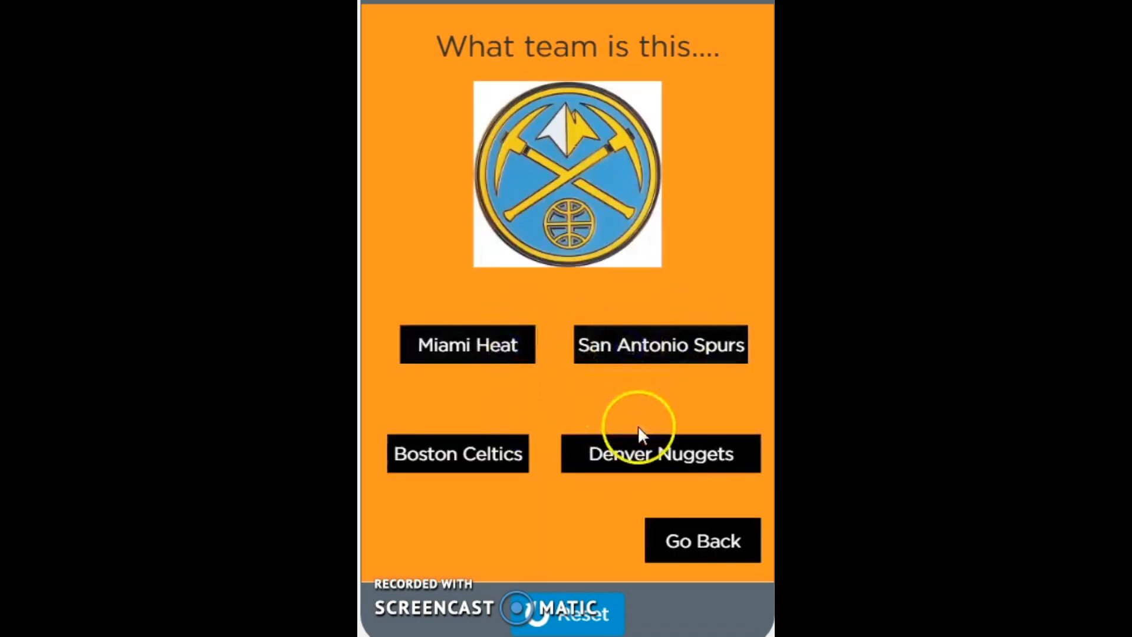
{"action": "left_click", "coordinate": [700, 540]}
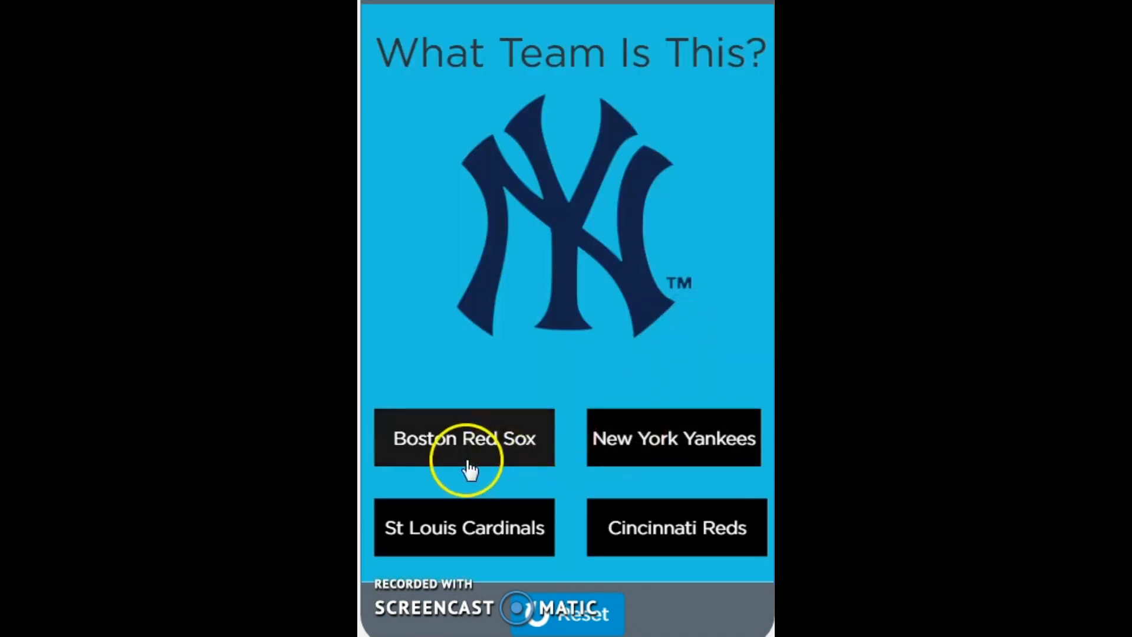
{"action": "mouse_move", "coordinate": [475, 536]}
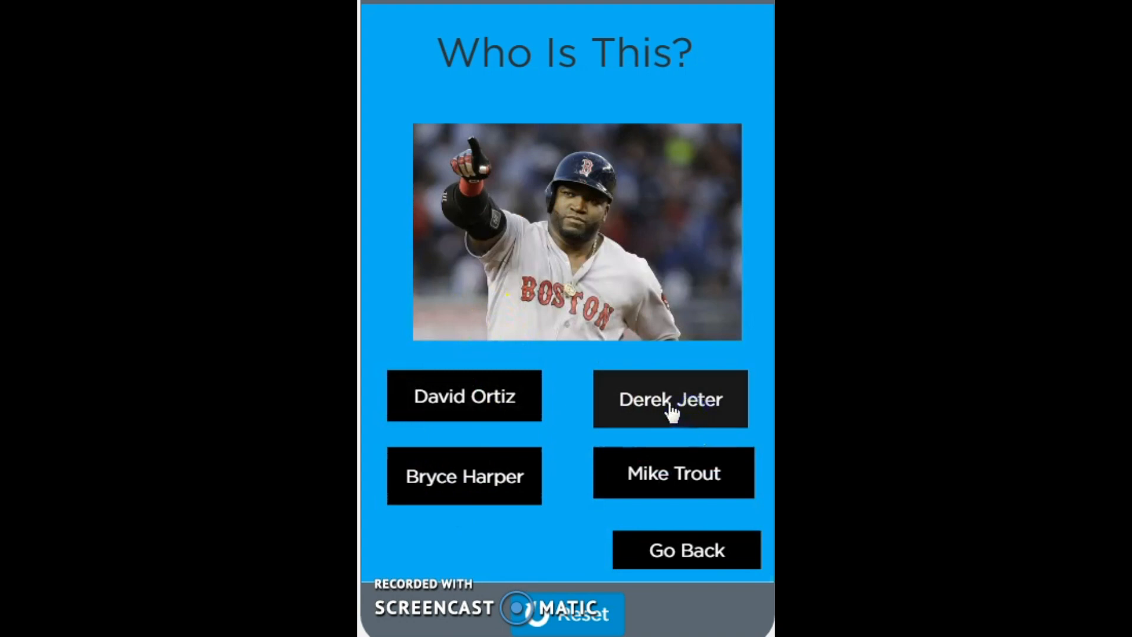
{"action": "left_click", "coordinate": [683, 550]}
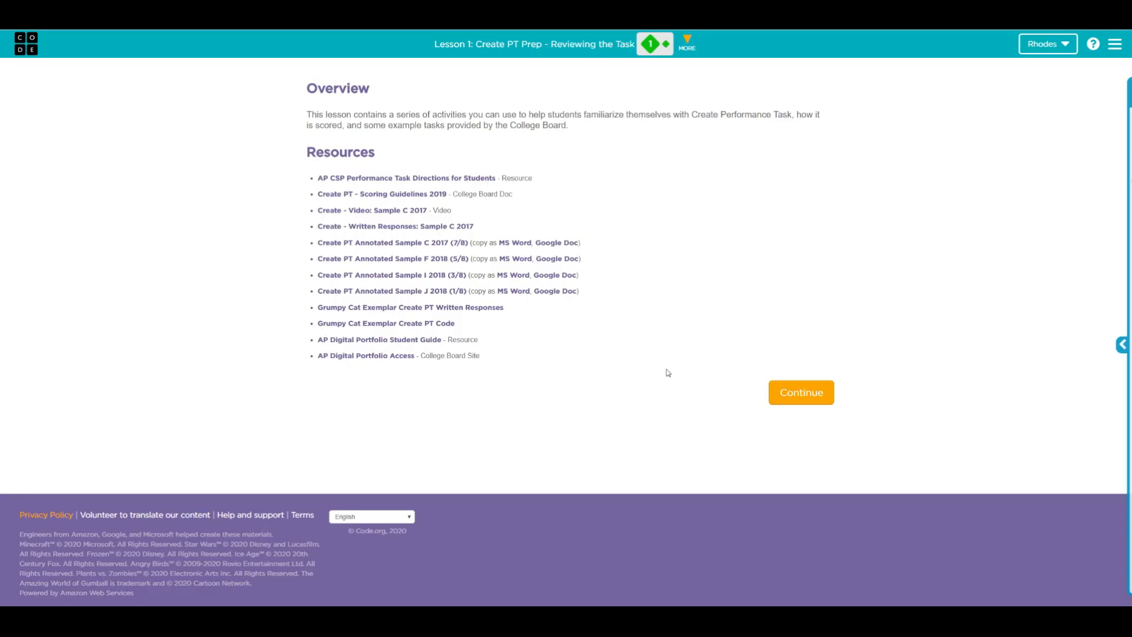
{"action": "mouse_move", "coordinate": [668, 372]}
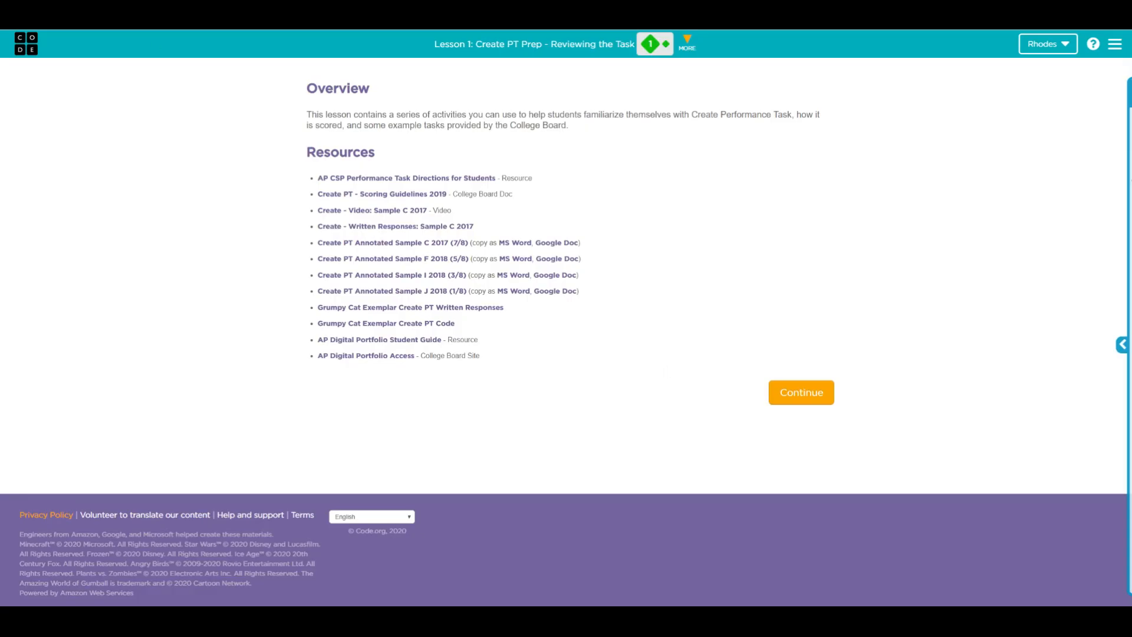
{"action": "left_click", "coordinate": [386, 291]}
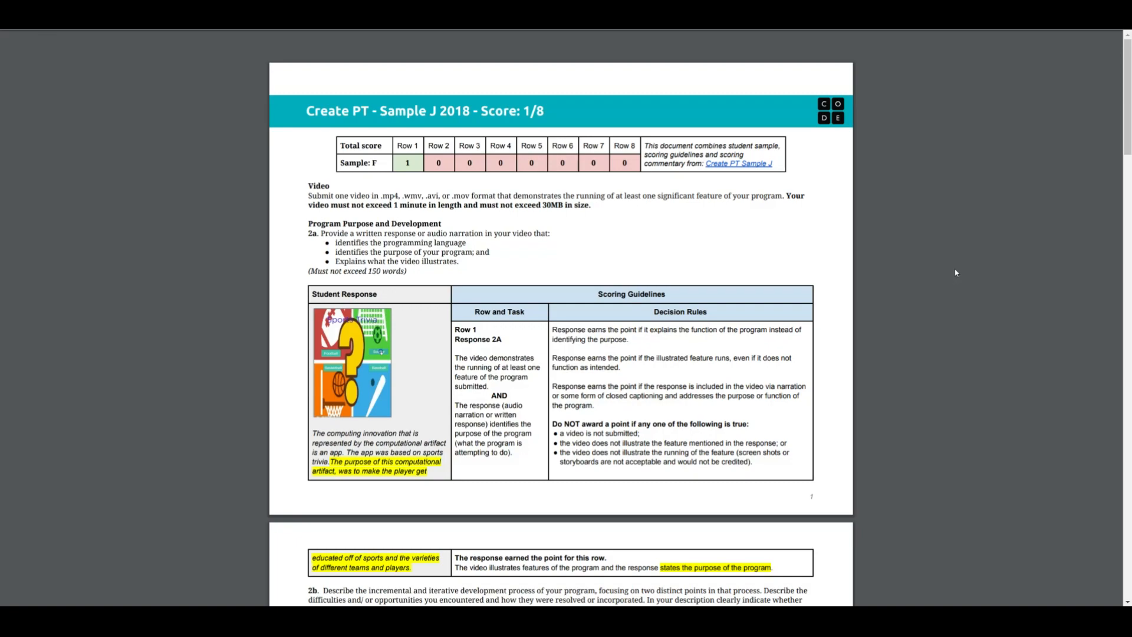
Step: Skim the Sample J PDF from the score table down to the Program Code section and back
{"action": "scroll", "scroll_direction": "down", "scroll_amount": 3}
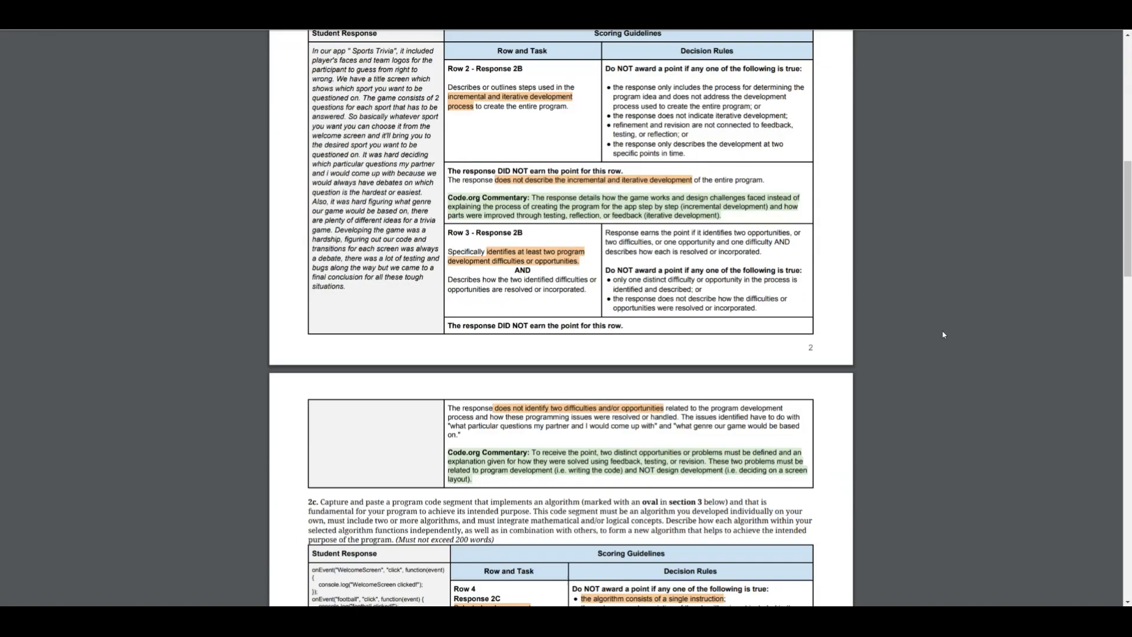
{"action": "scroll", "scroll_direction": "down", "scroll_amount": 3}
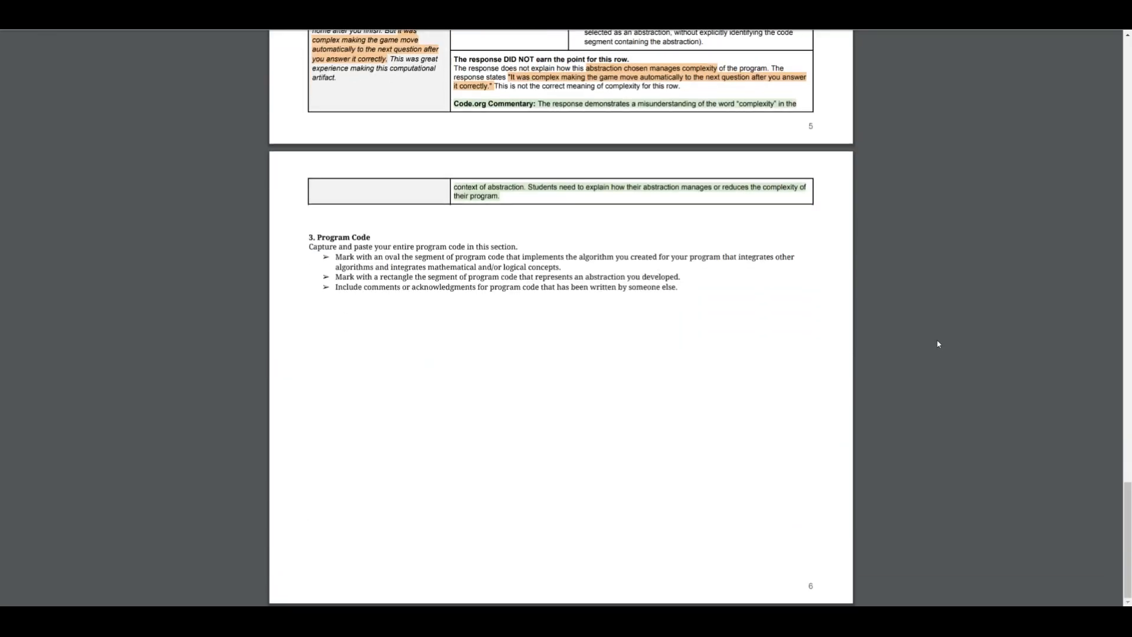
{"action": "scroll", "scroll_direction": "up", "scroll_amount": 3}
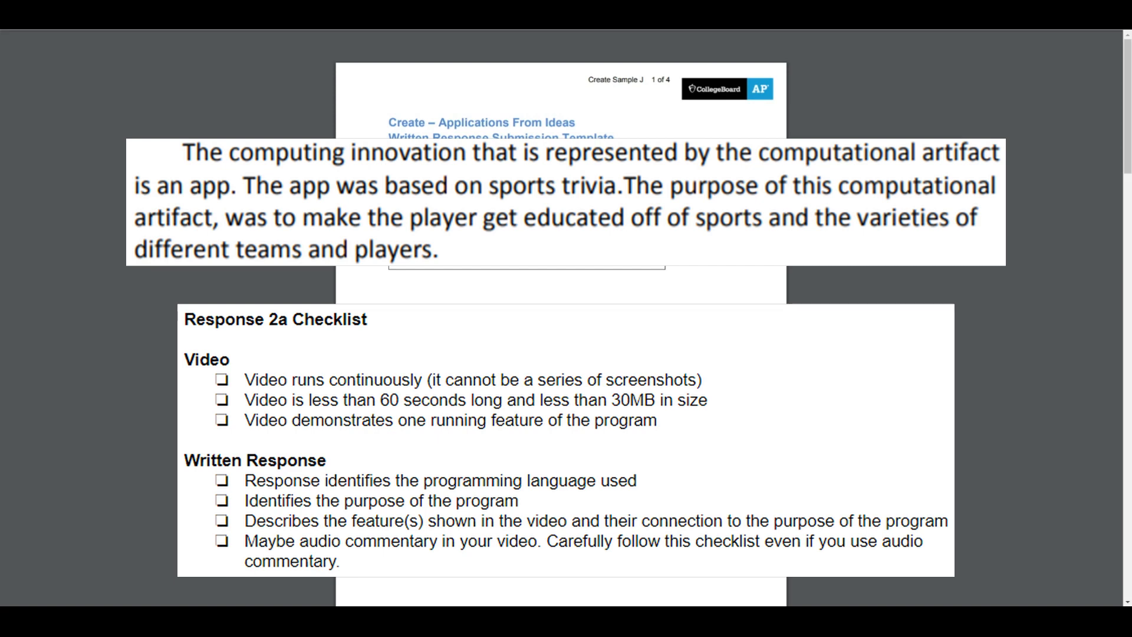
{"action": "mouse_move", "coordinate": [205, 397]}
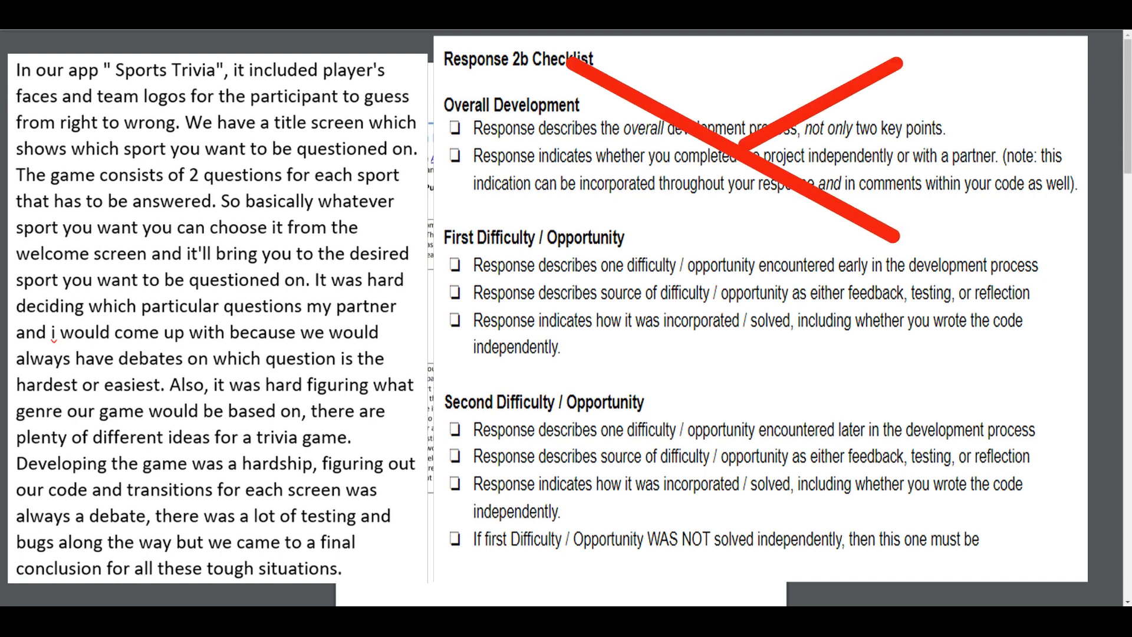
Step: Clear the red X so the 2b response sits beside the difficulty/opportunity checklist items
{"action": "left_click", "coordinate": [754, 149]}
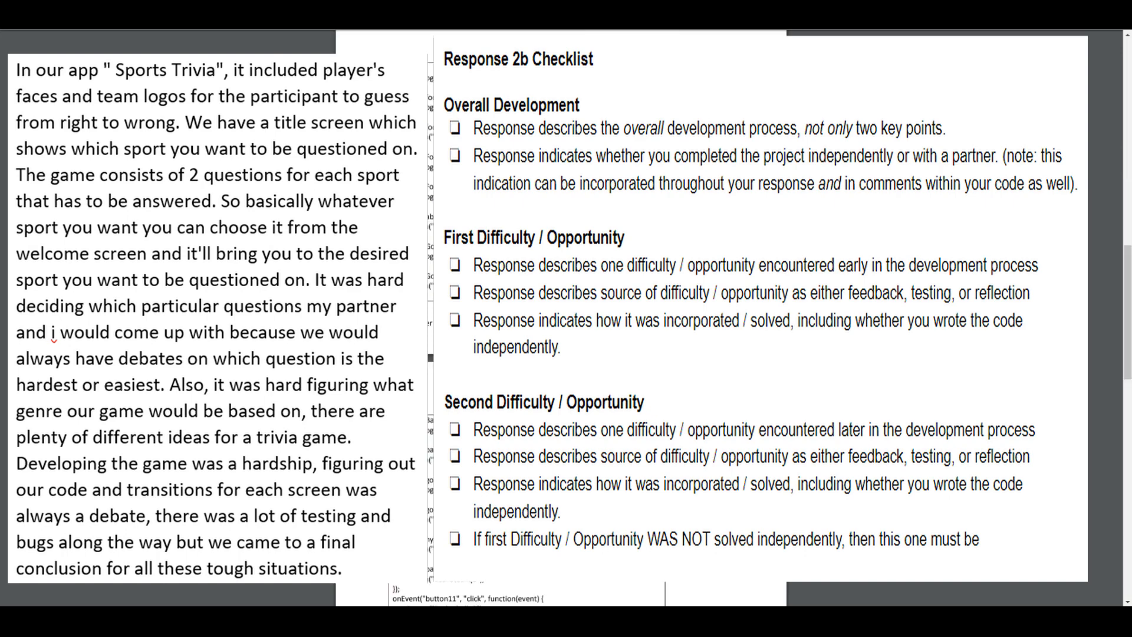
Step: Scroll to the student's pasted onEvent program code on pages 2 and 3
{"action": "scroll", "scroll_direction": "down", "scroll_amount": 3}
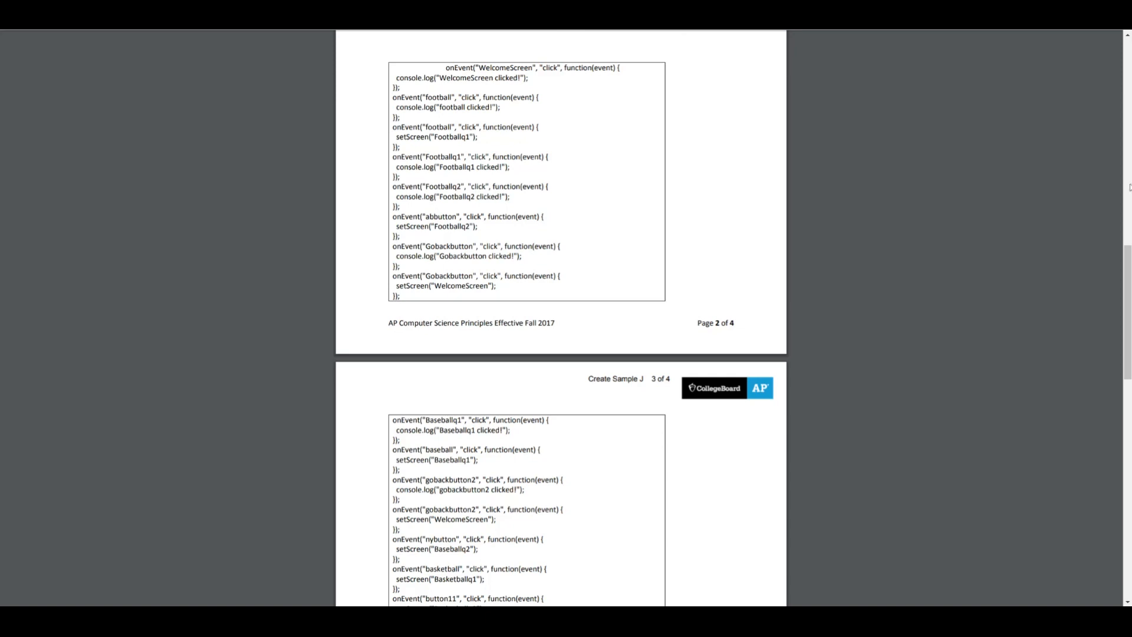
Step: Settle on page 3's soccer onEvent handlers and the algorithm explanation paragraph below them
{"action": "scroll", "scroll_direction": "down", "scroll_amount": 3}
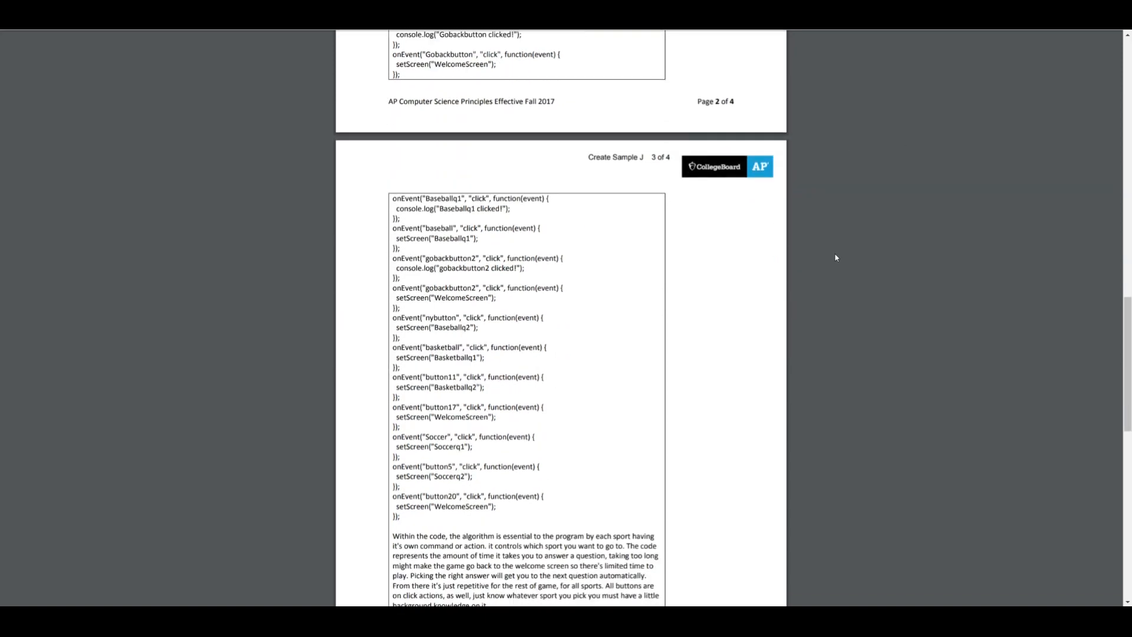
{"action": "scroll", "scroll_direction": "up", "scroll_amount": 3}
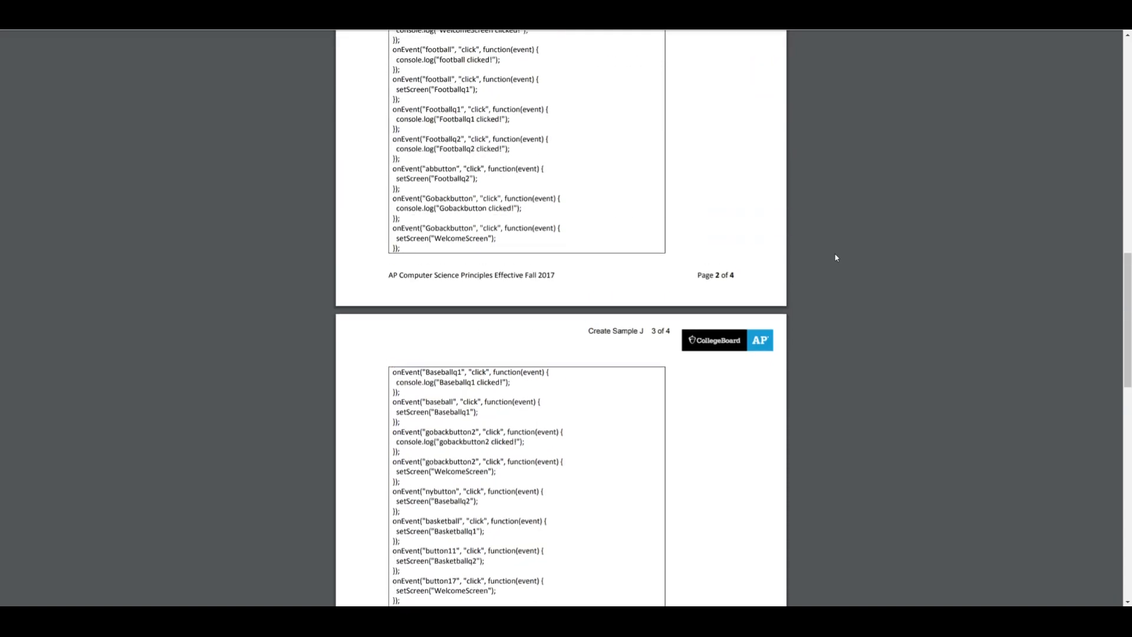
{"action": "scroll", "scroll_direction": "up", "scroll_amount": 3}
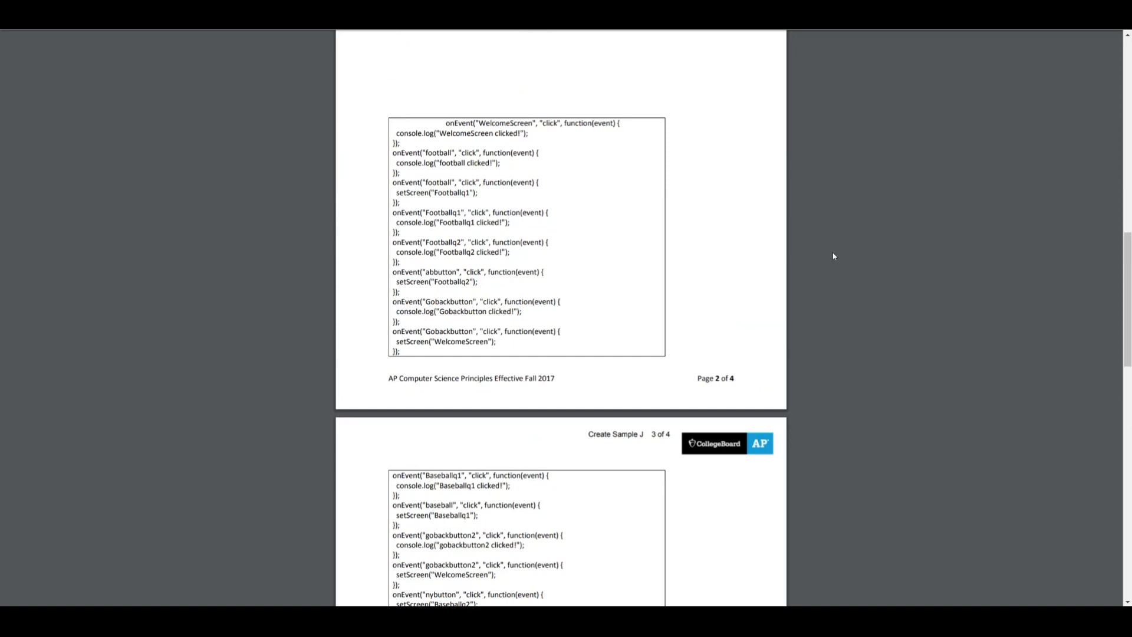
{"action": "scroll", "scroll_direction": "down", "scroll_amount": 3}
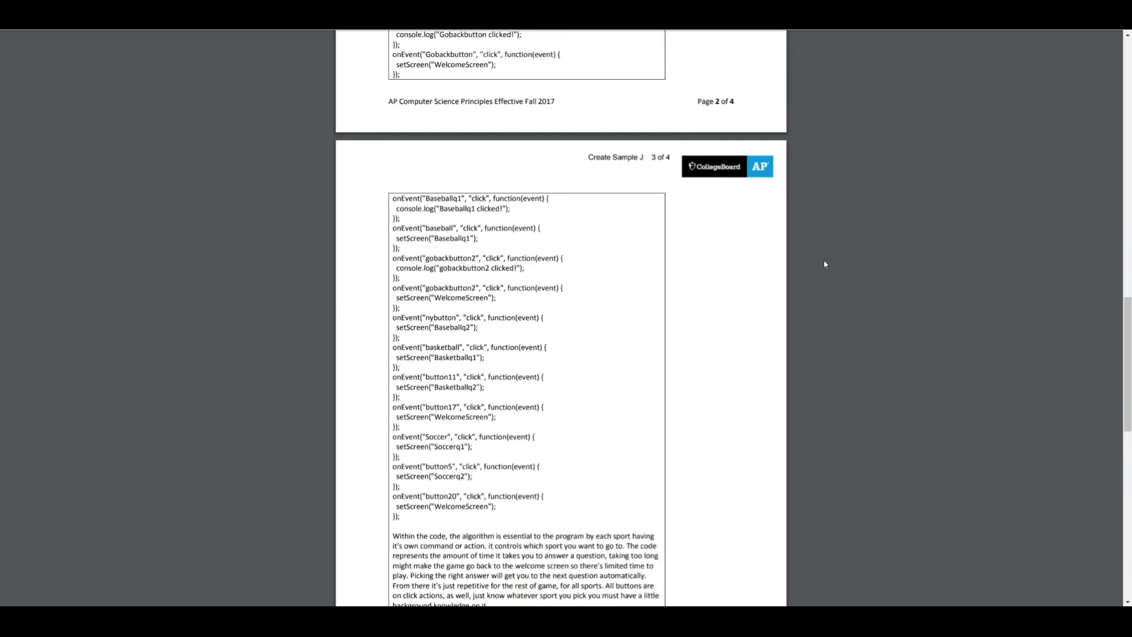
{"action": "scroll", "scroll_direction": "up", "scroll_amount": 3}
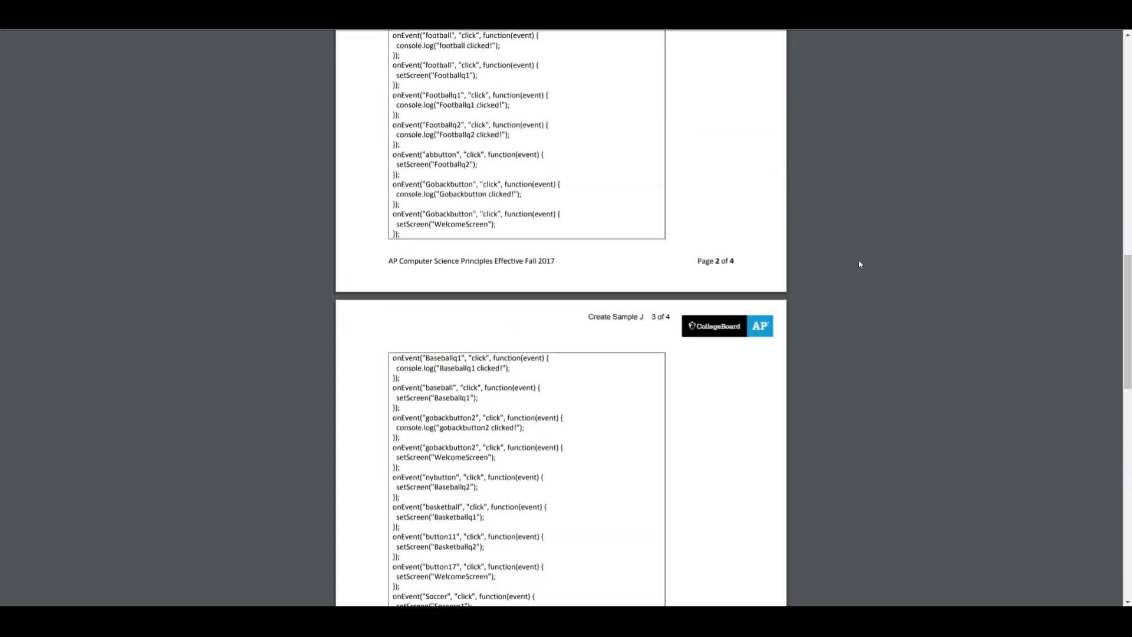
{"action": "scroll", "scroll_direction": "down", "scroll_amount": 3}
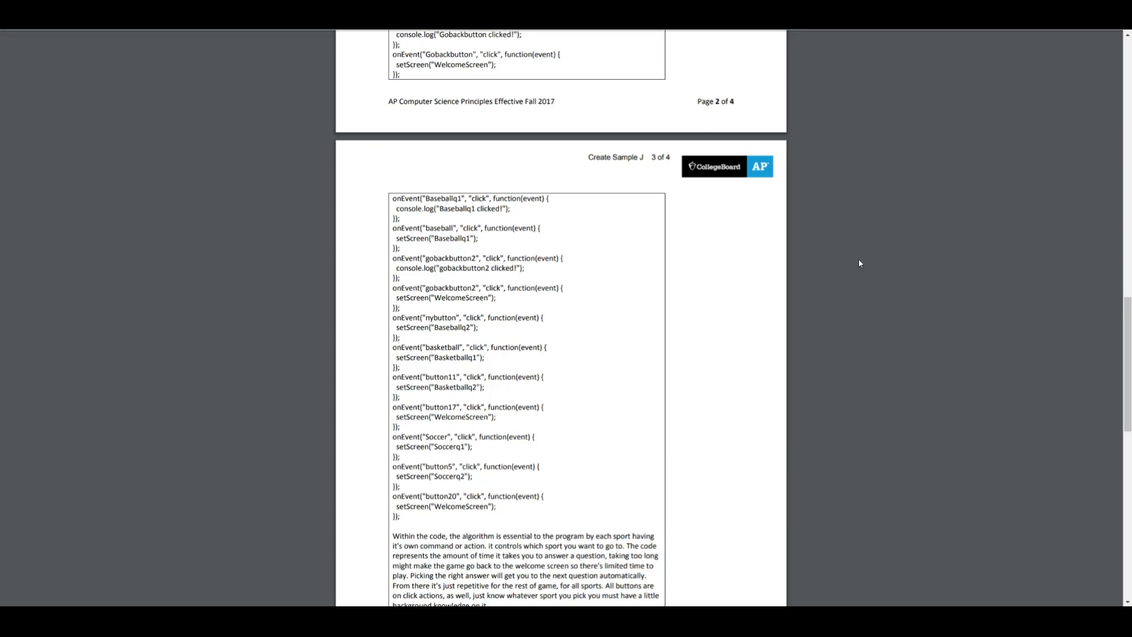
Step: Scroll past the algorithm explanation to page 4's 2d block-based onEvent screenshots
{"action": "scroll", "scroll_direction": "down", "scroll_amount": 3}
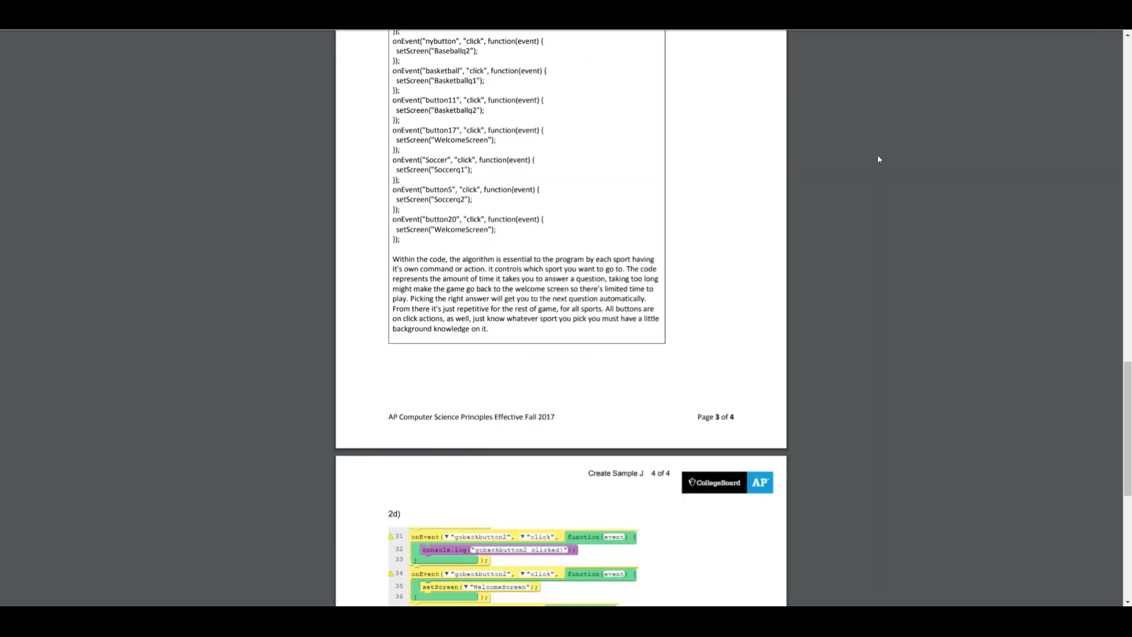
{"action": "scroll", "scroll_direction": "down", "scroll_amount": 3}
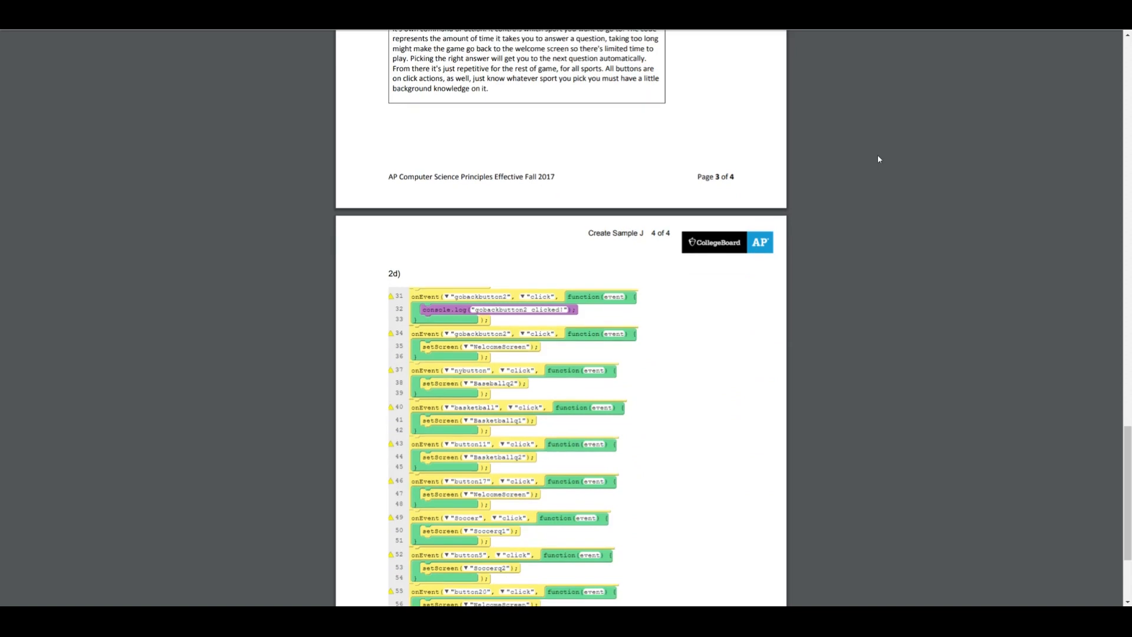
{"action": "scroll", "scroll_direction": "down", "scroll_amount": 3}
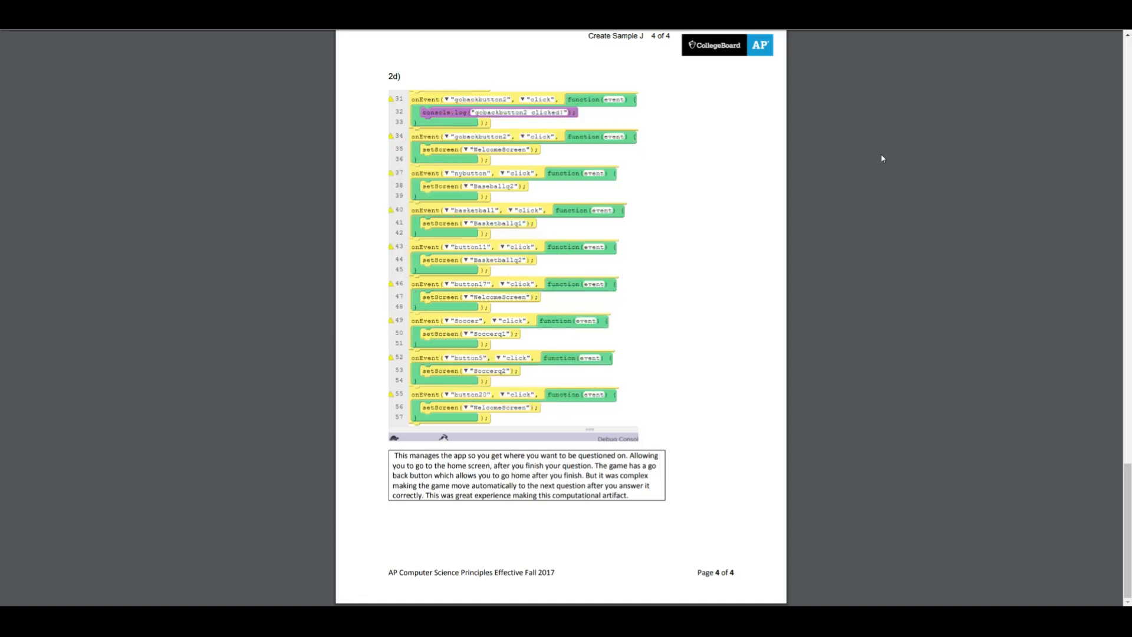
{"action": "mouse_move", "coordinate": [894, 314]}
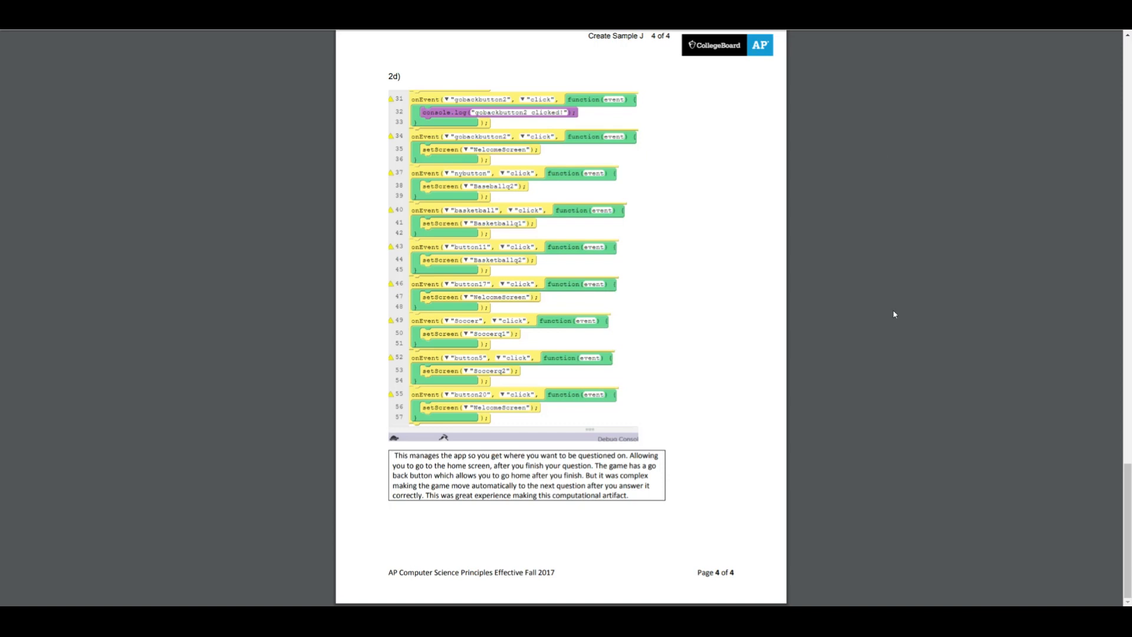